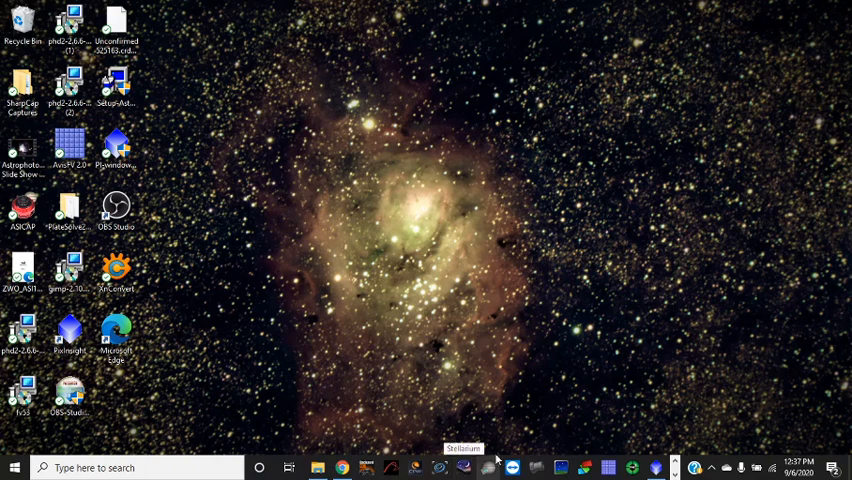
pyautogui.moveTo(512, 334)
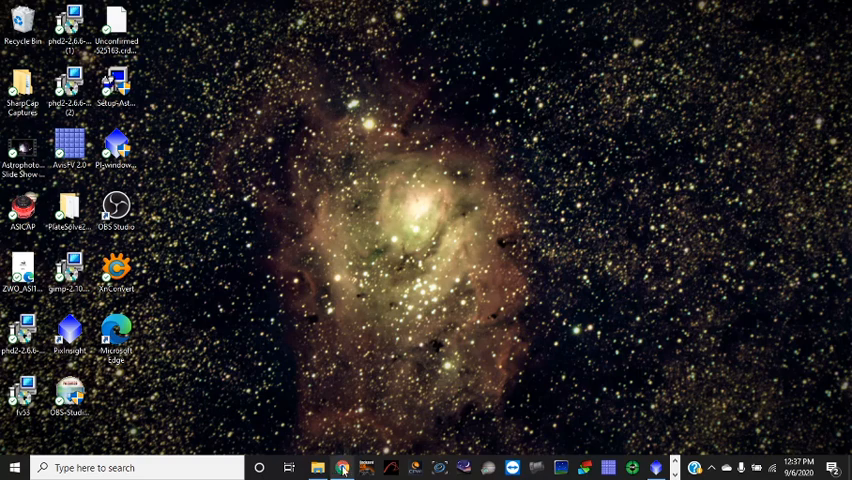
# Search Google for 'stellarium' from a fresh Chrome tab
pyautogui.click(342, 468)
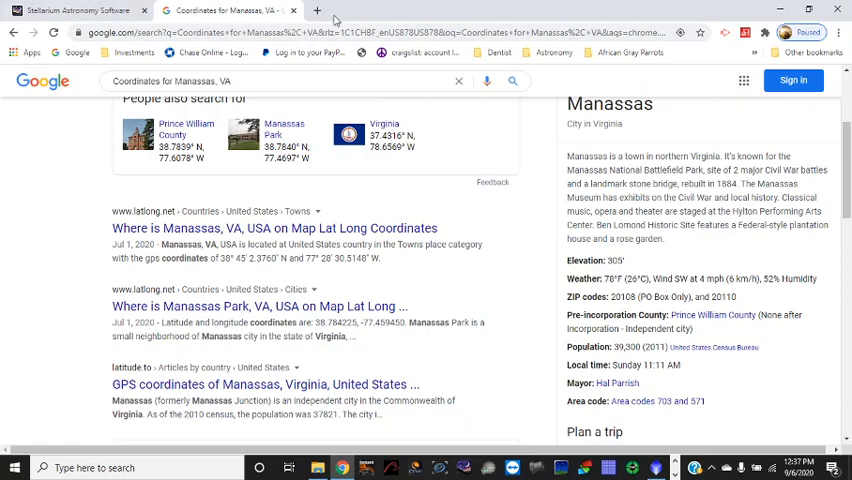
pyautogui.click(316, 10)
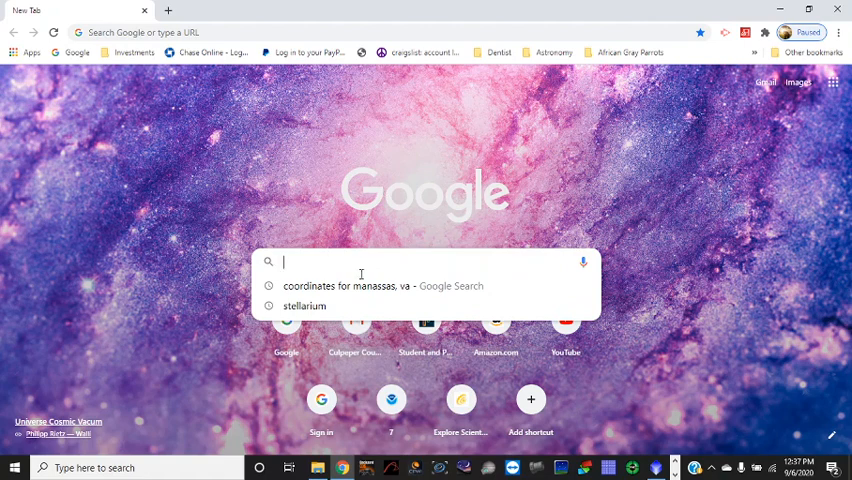
pyautogui.click(304, 306)
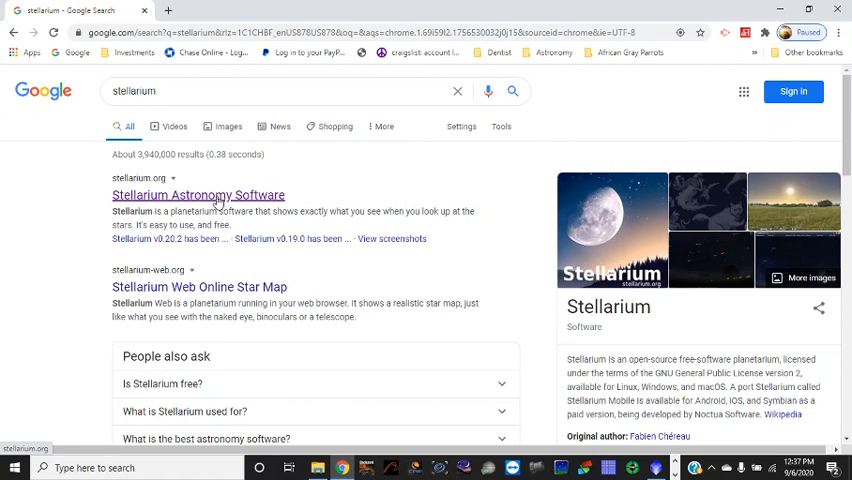
# Load stellarium.org from the 'Stellarium Astronomy Software' result
pyautogui.click(198, 196)
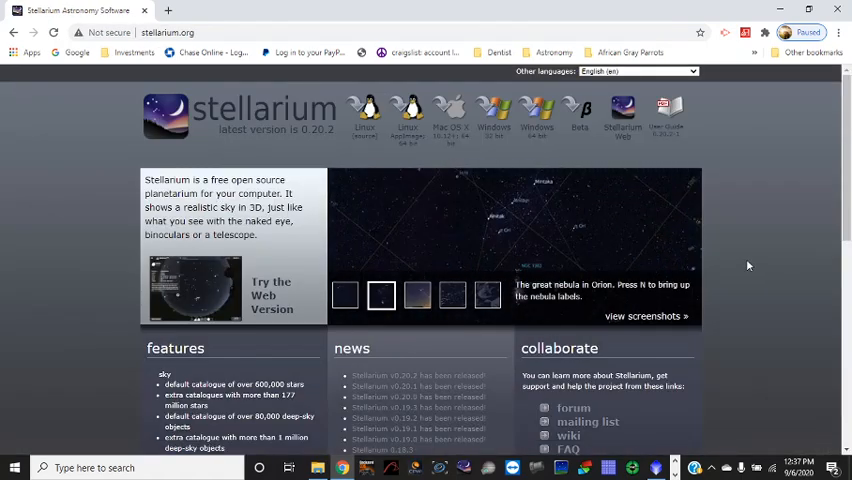
pyautogui.moveTo(768, 208)
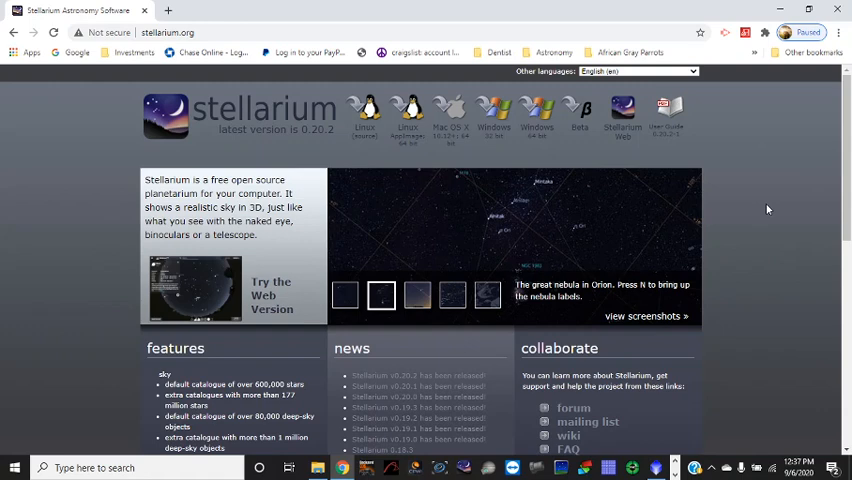
pyautogui.moveTo(768, 116)
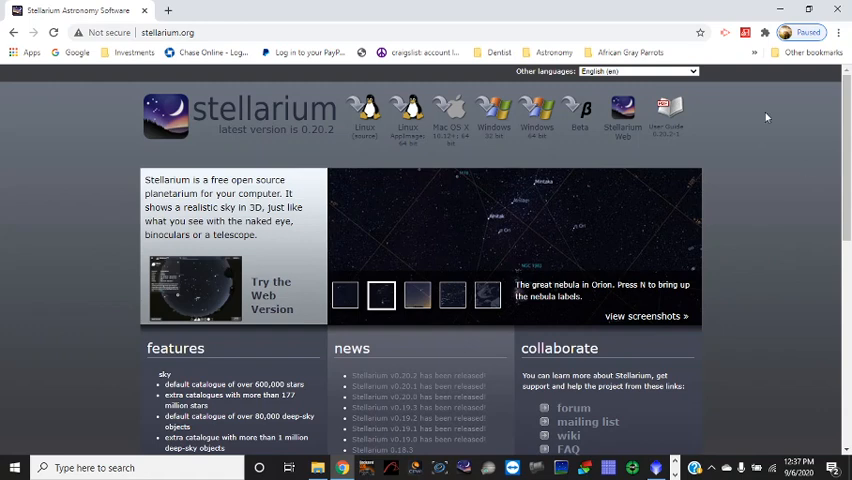
pyautogui.moveTo(308, 148)
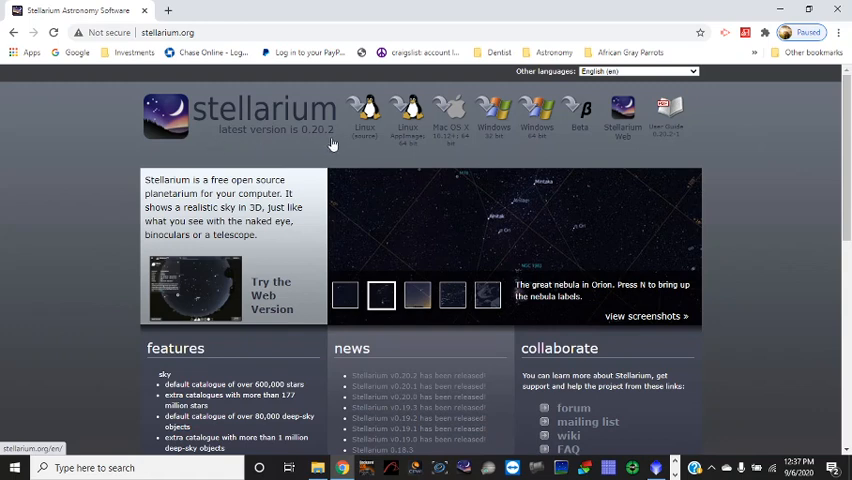
pyautogui.moveTo(316, 140)
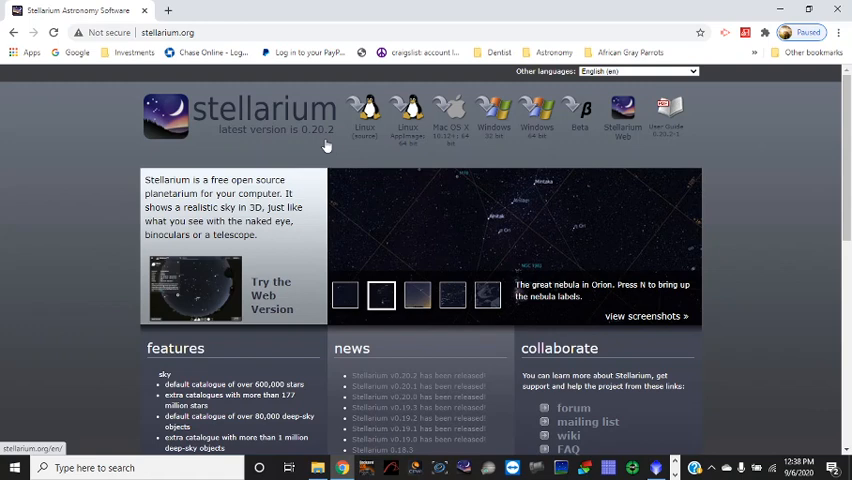
pyautogui.moveTo(548, 194)
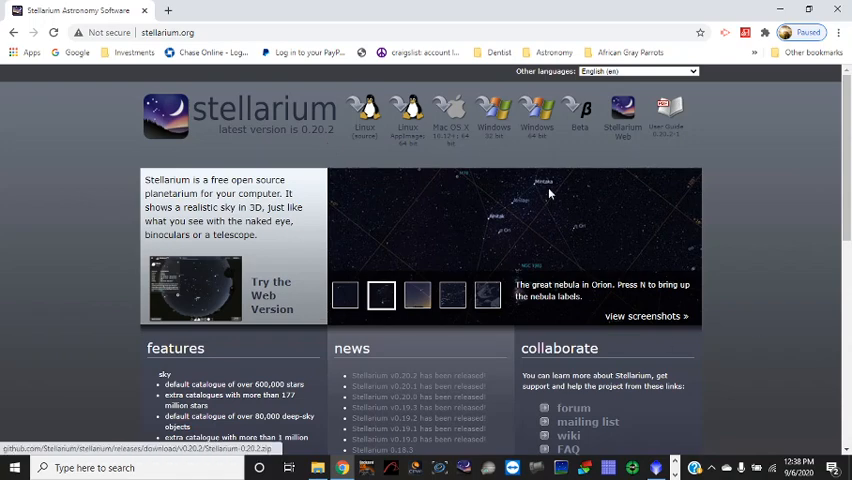
pyautogui.scroll(-3)
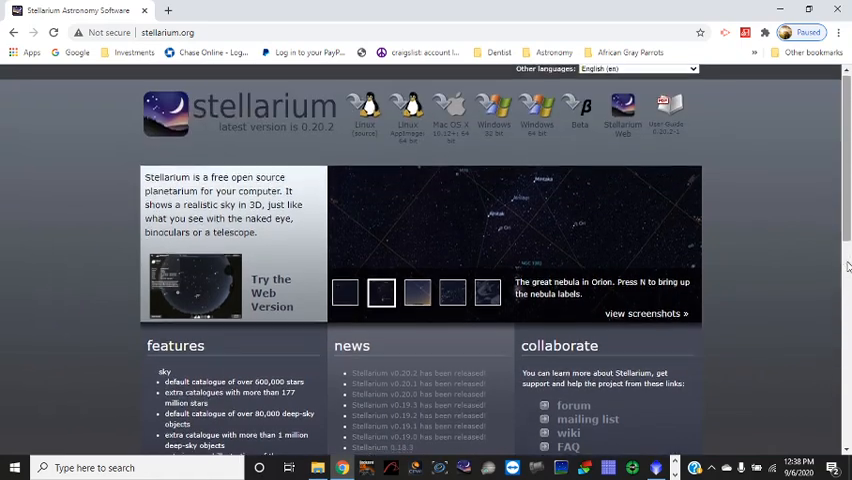
pyautogui.scroll(-3)
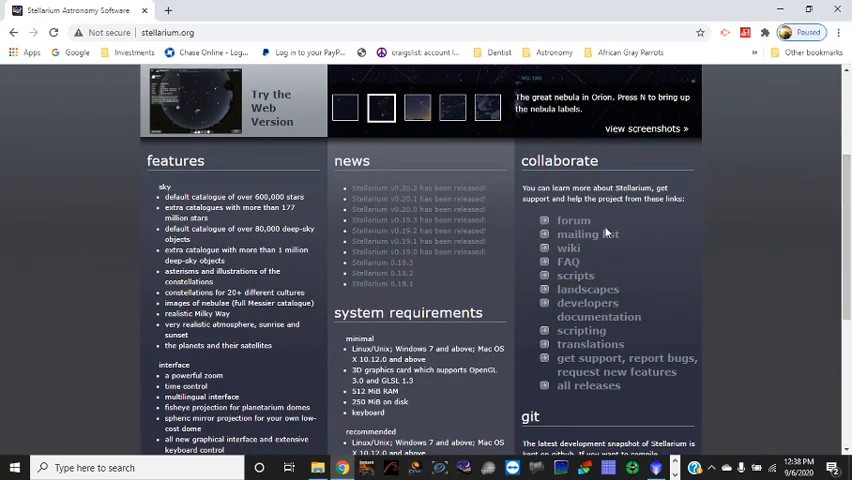
pyautogui.moveTo(762, 246)
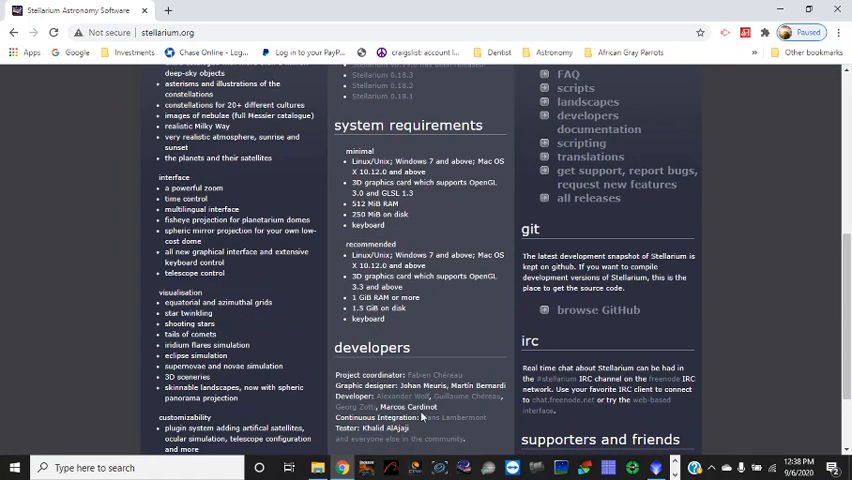
pyautogui.scroll(-3)
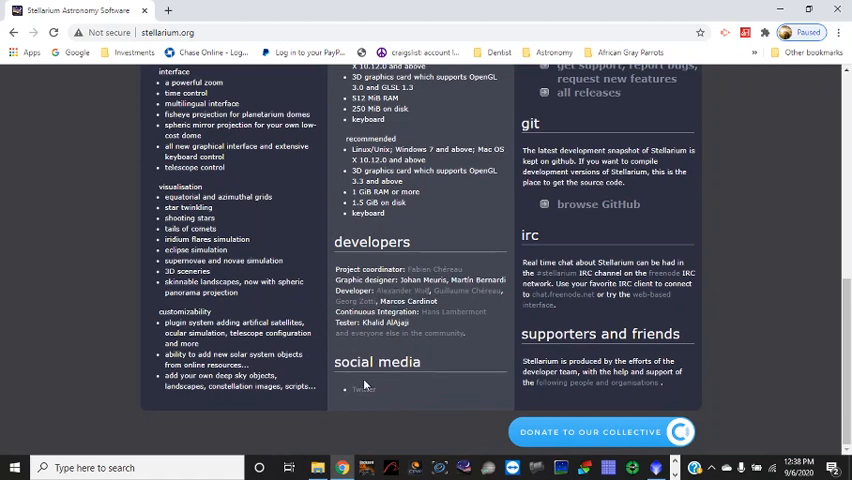
pyautogui.scroll(3)
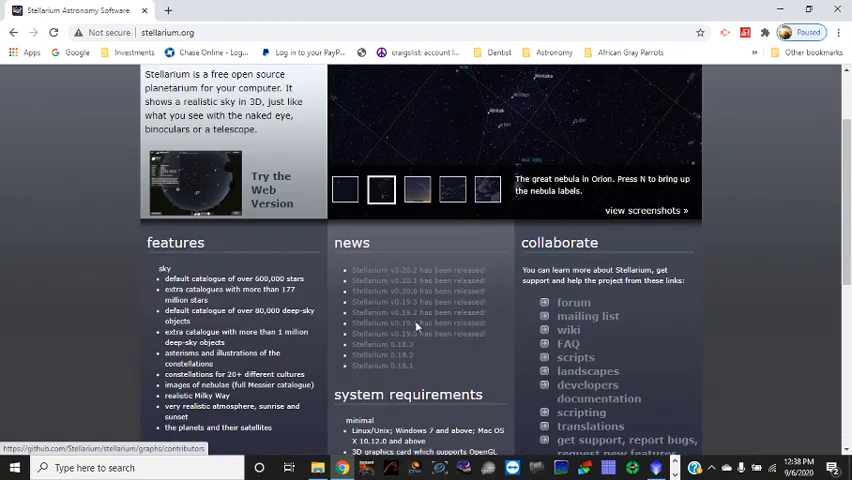
pyautogui.scroll(-3)
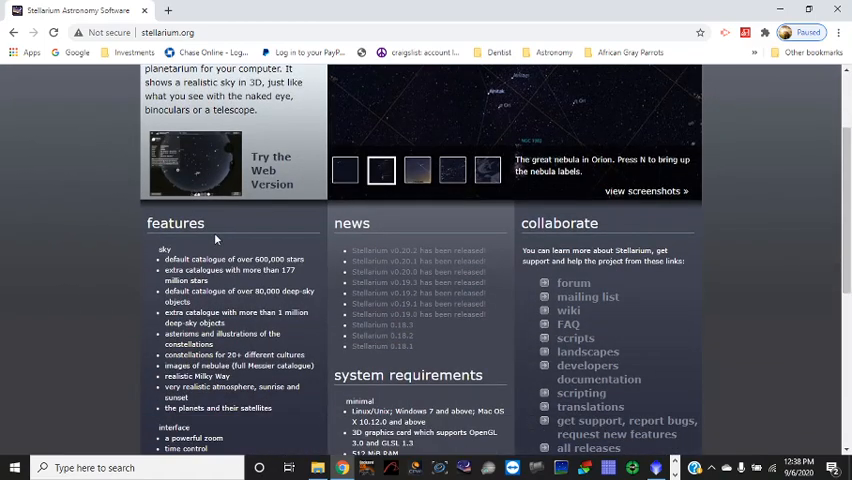
pyautogui.scroll(-3)
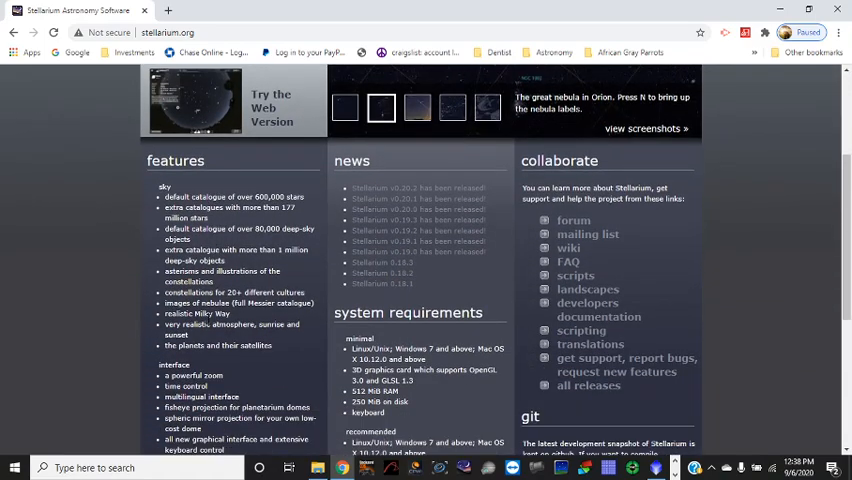
pyautogui.scroll(-3)
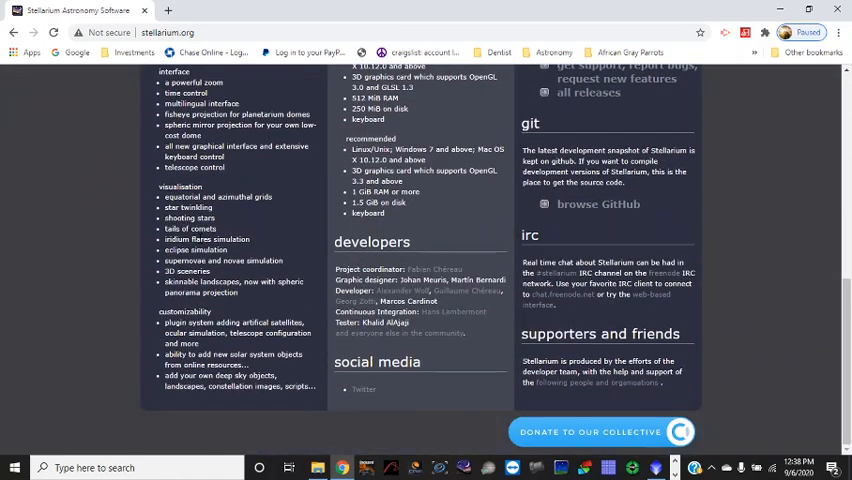
pyautogui.scroll(3)
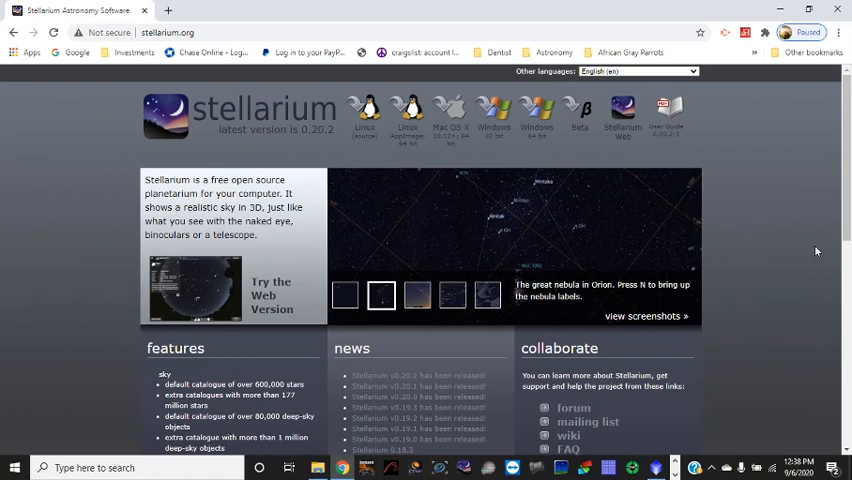
pyautogui.moveTo(676, 220)
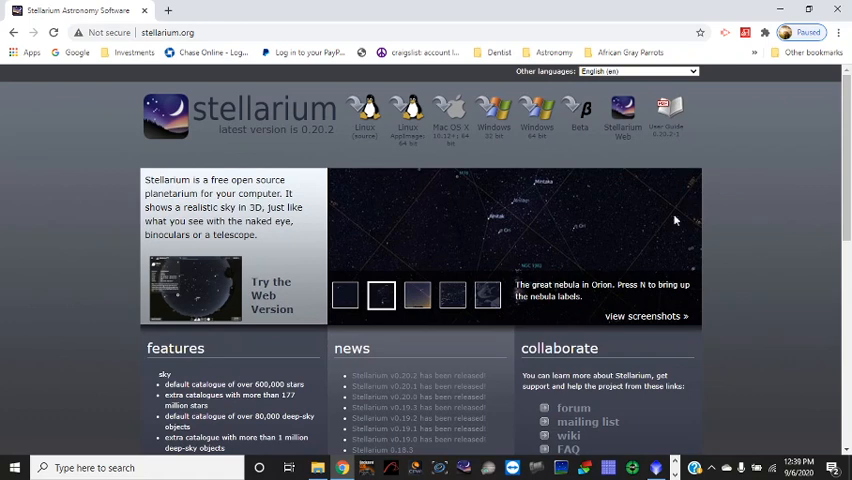
pyautogui.moveTo(408, 110)
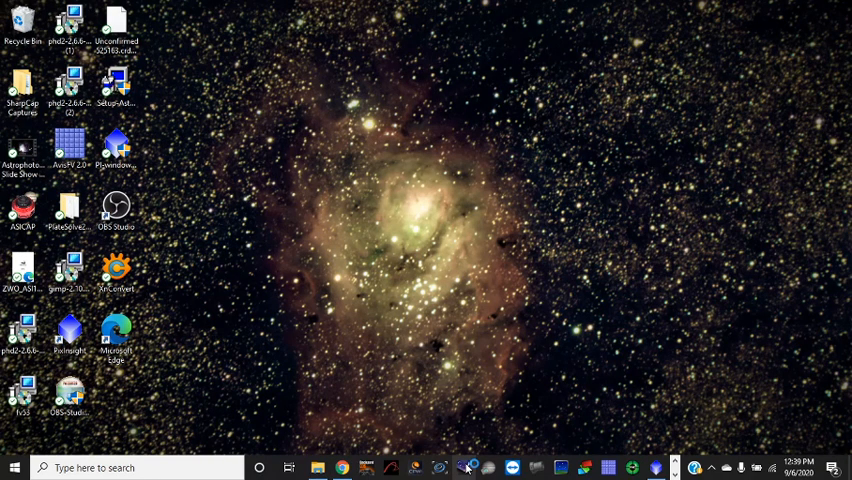
# Launch Stellarium from its desktop shortcut
pyautogui.click(468, 468)
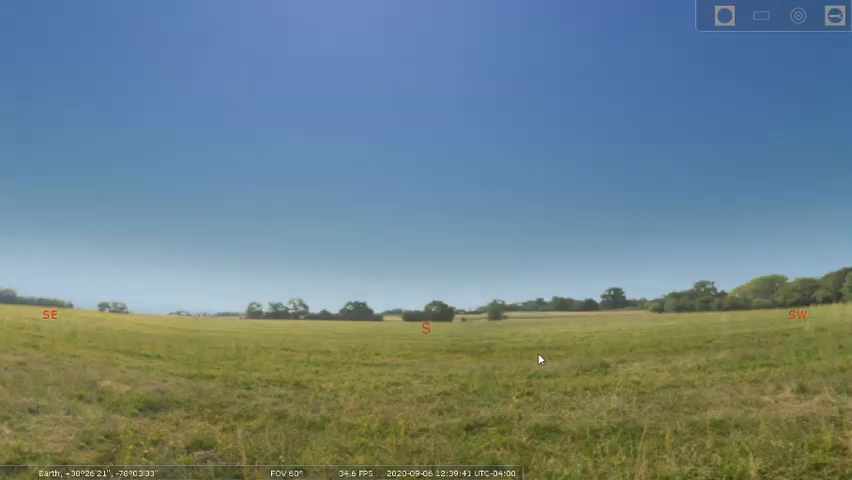
pyautogui.moveTo(98, 6)
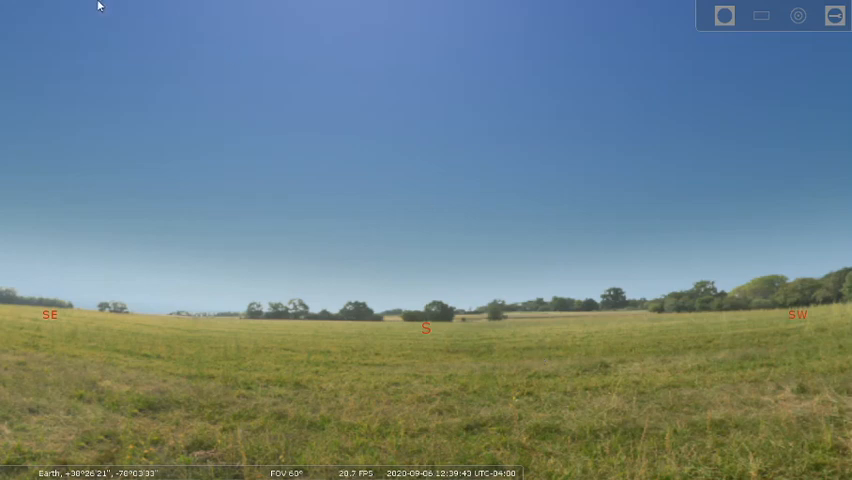
pyautogui.moveTo(330, 280)
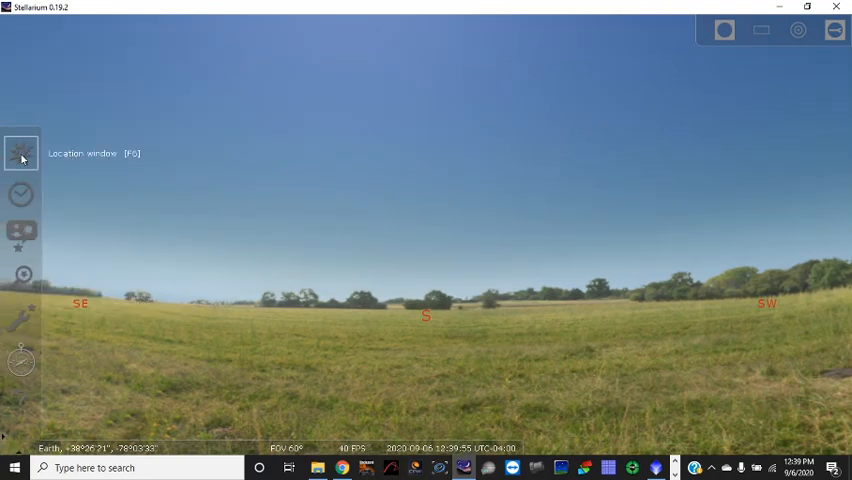
# Bring up the Location window (F6) with the world map and coordinates
pyautogui.click(20, 152)
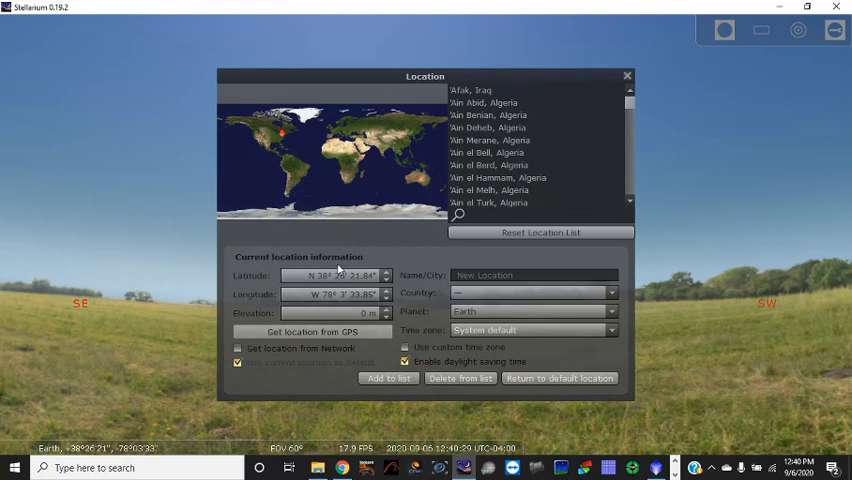
pyautogui.moveTo(252, 288)
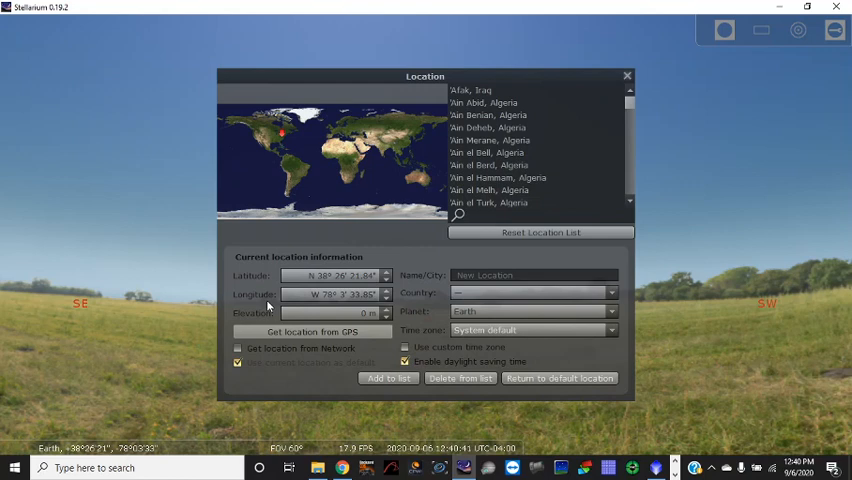
pyautogui.moveTo(656, 88)
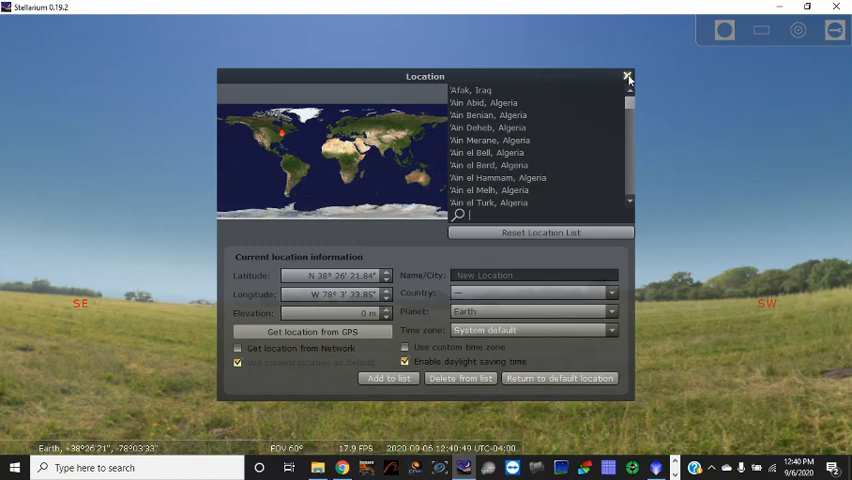
# Close the Location window, returning to the daytime field view
pyautogui.click(628, 76)
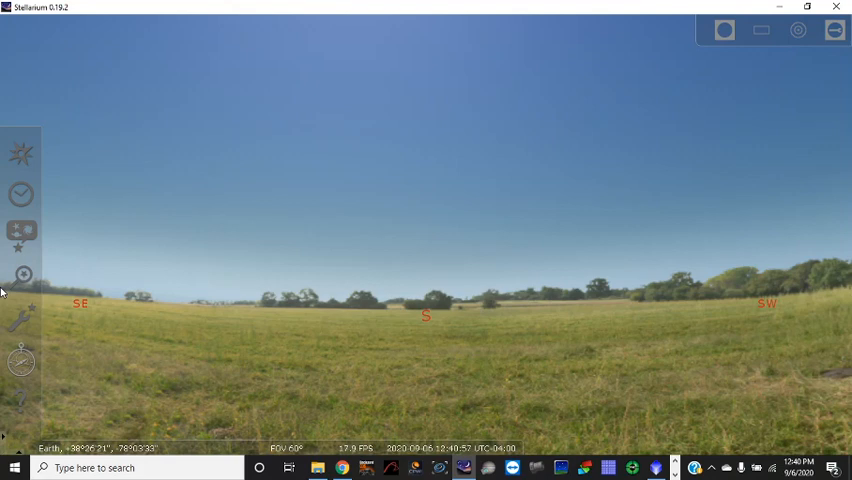
pyautogui.moveTo(20, 194)
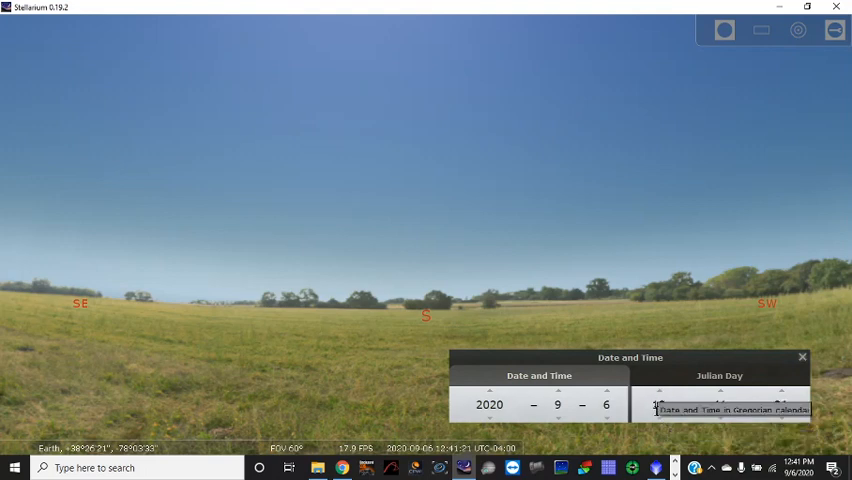
# Change the hour field in the Date and Time window toward 21:00
pyautogui.click(658, 404)
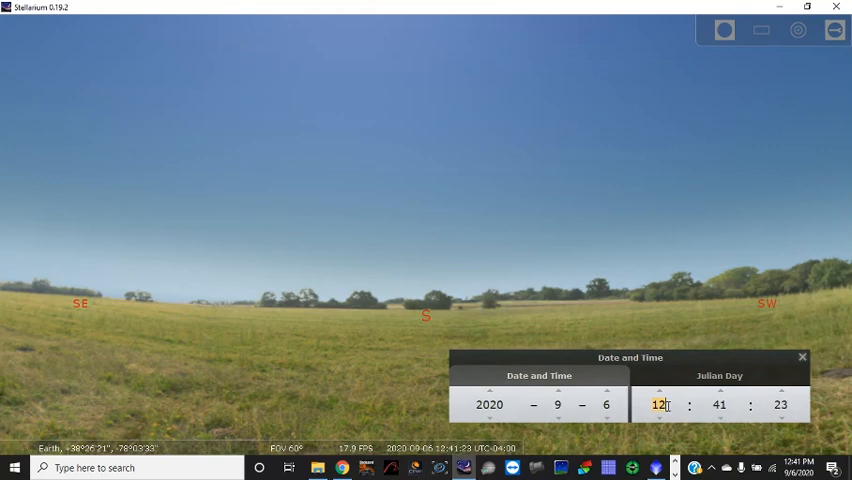
pyautogui.write('2')
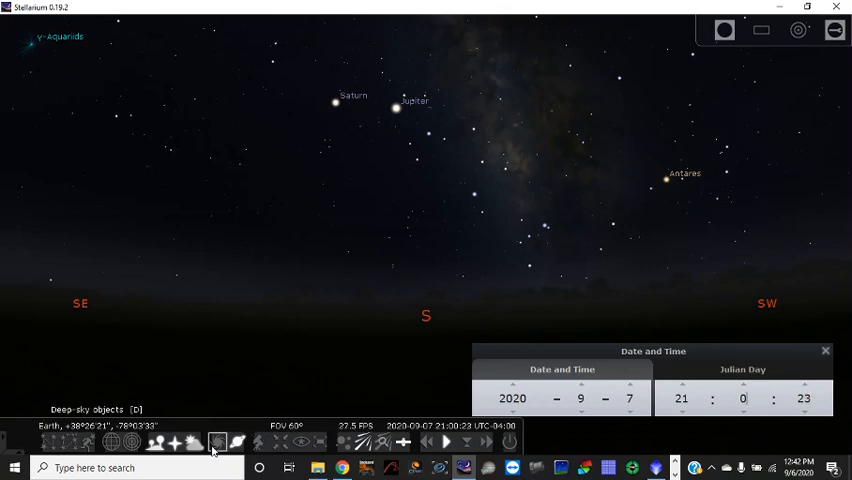
# Select the star HIP 85397 to show its information panel
pyautogui.click(216, 442)
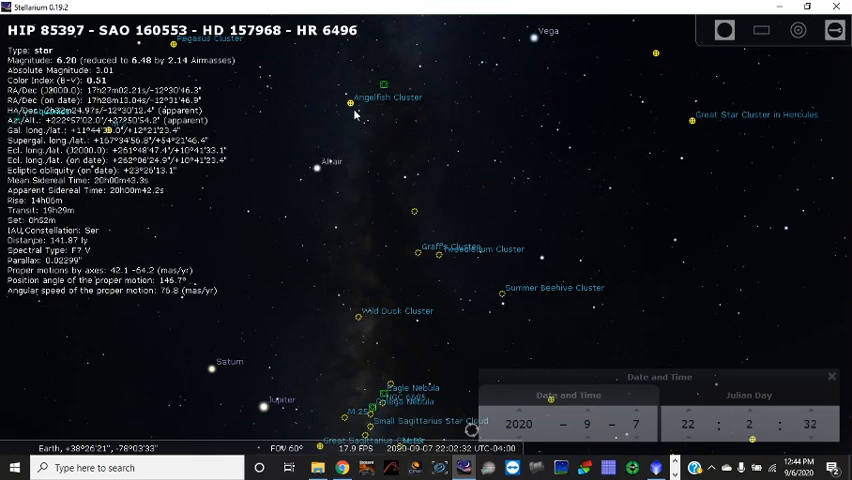
# Select the Angelfish Cluster (M 71) and adjust the observing hour
pyautogui.click(352, 98)
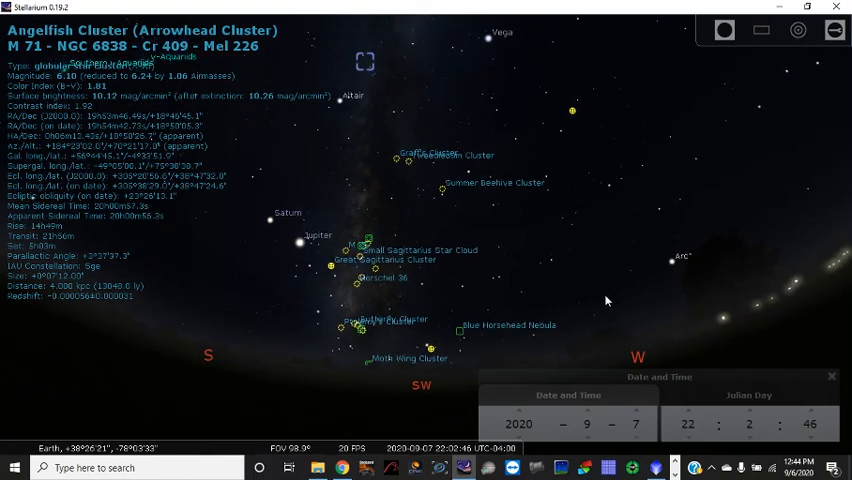
pyautogui.click(688, 412)
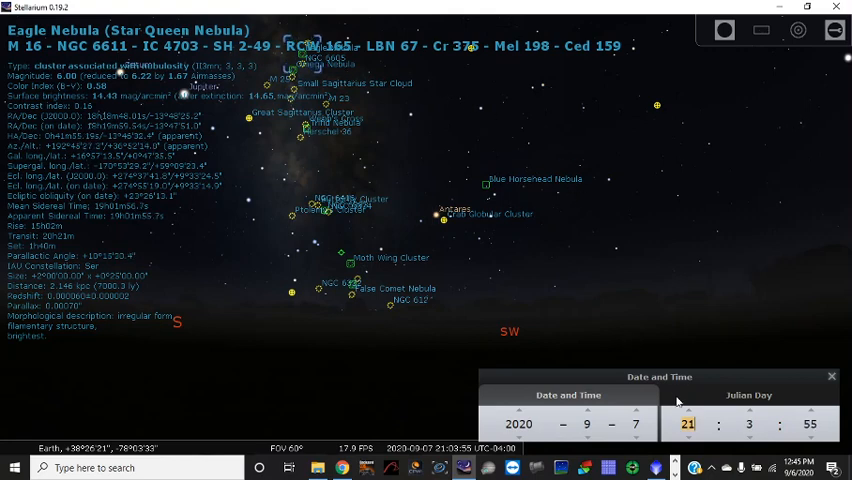
# Set the observing hour back to 21 in the Date and Time window
pyautogui.click(688, 412)
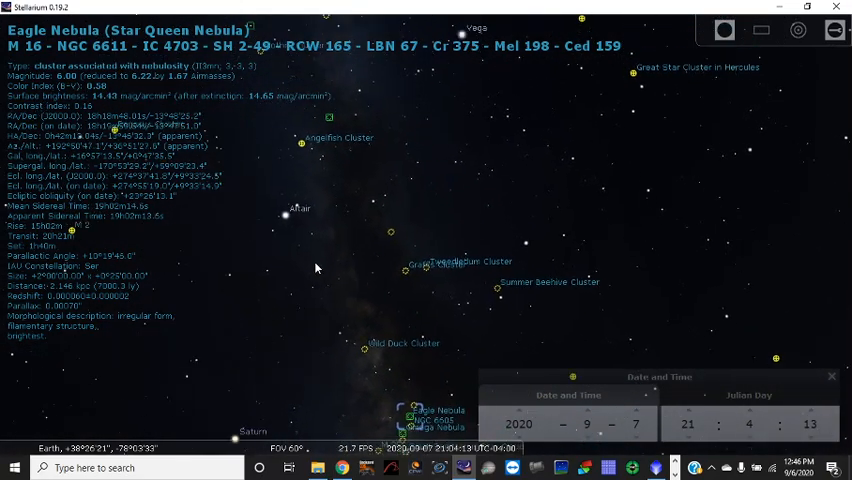
# Select the NGC 6823 cluster and widen the field of view
pyautogui.click(332, 168)
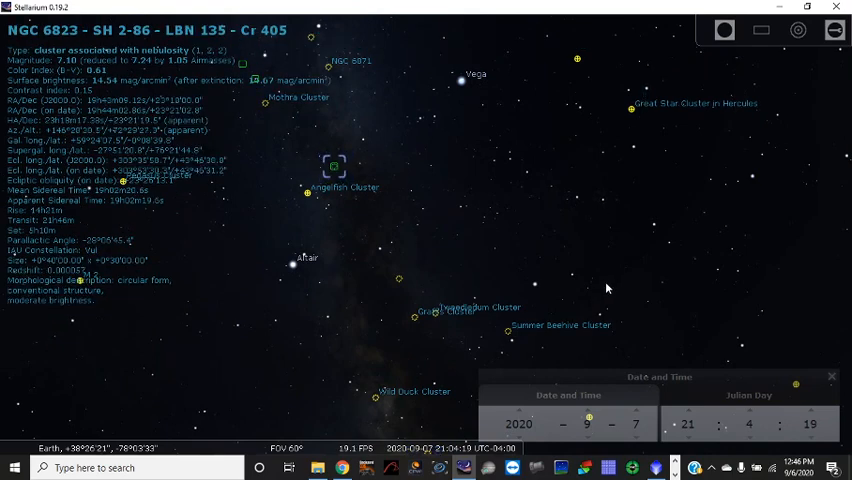
pyautogui.scroll(-3)
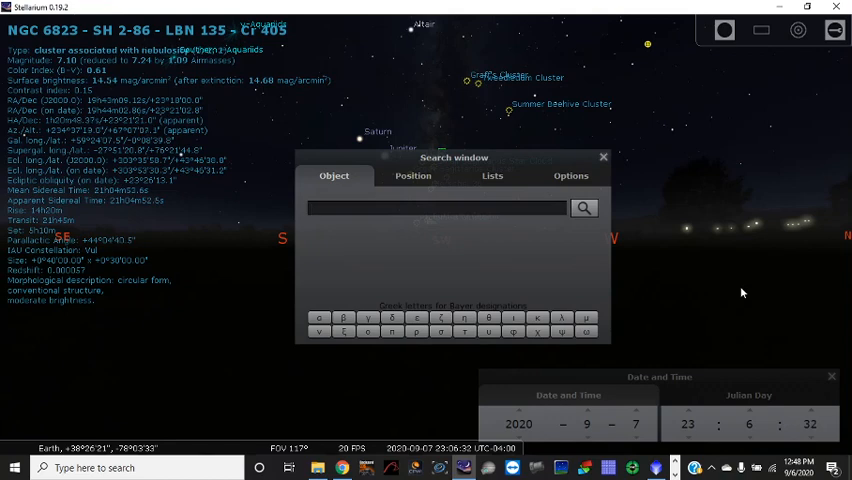
# Search for M8 and go to the Lagoon Nebula result
pyautogui.write('m8')
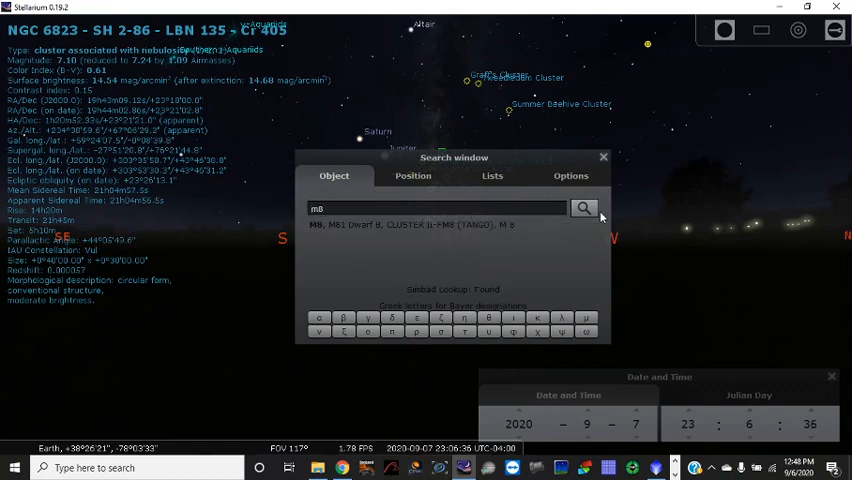
pyautogui.click(584, 208)
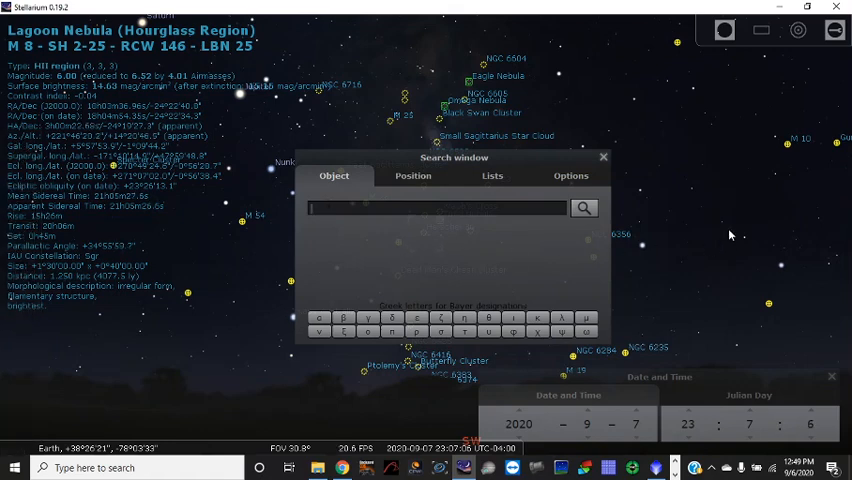
# Search NGC, then select the Crescent Nebula and NGC 6857 in Cygnus to show their details
pyautogui.write('n')
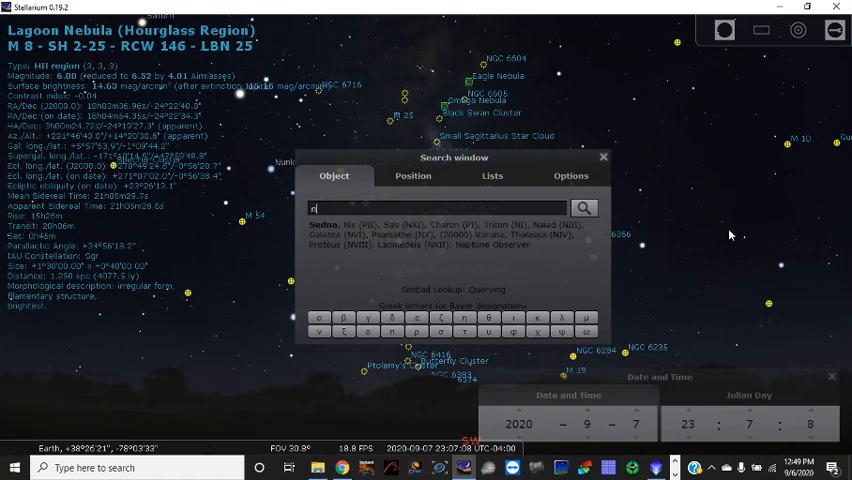
pyautogui.write('gc')
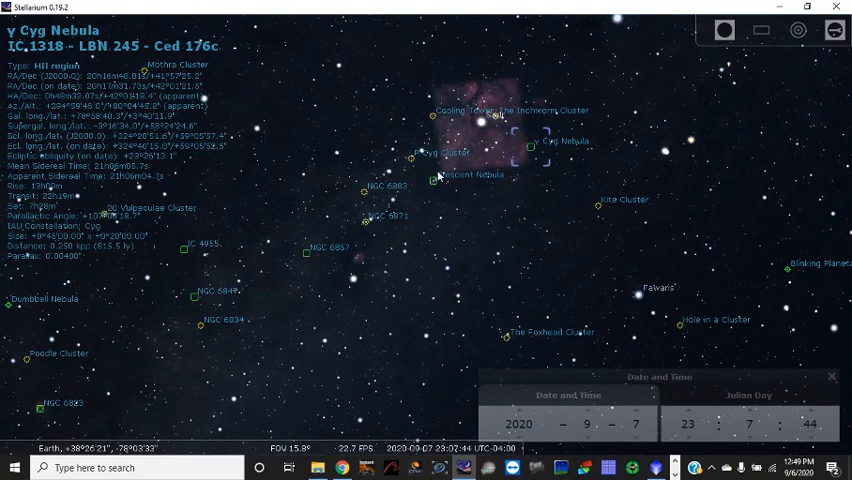
pyautogui.click(432, 174)
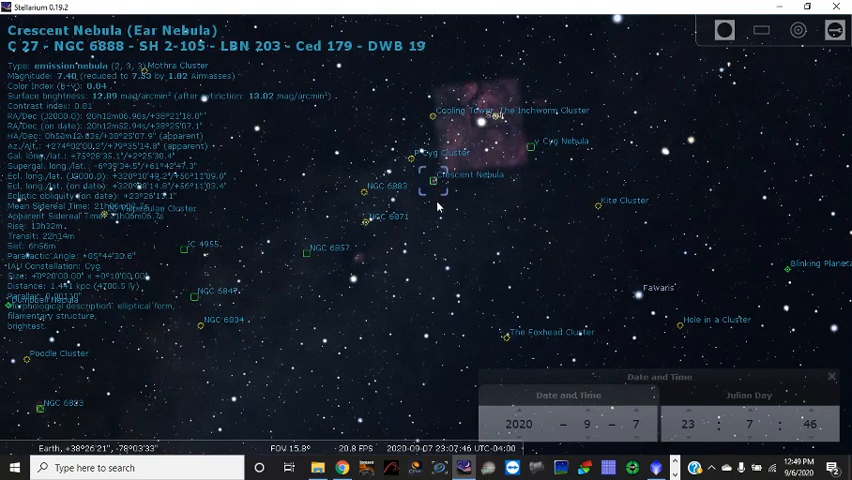
pyautogui.click(310, 252)
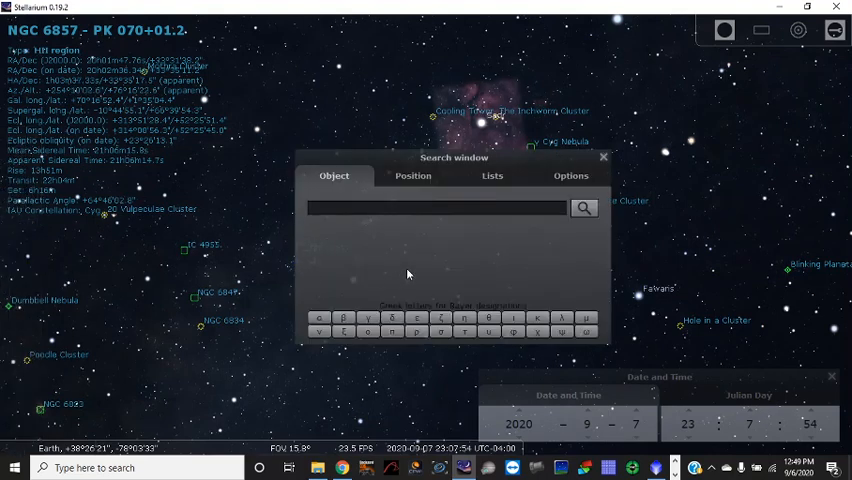
pyautogui.moveTo(778, 298)
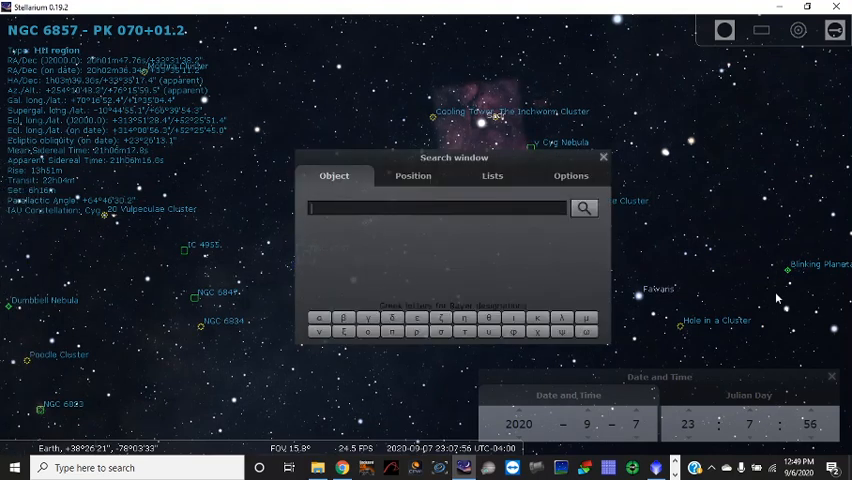
# Search NGC 6960 to bring up the Veil Nebula details and zoom out slightly
pyautogui.write('ngc')
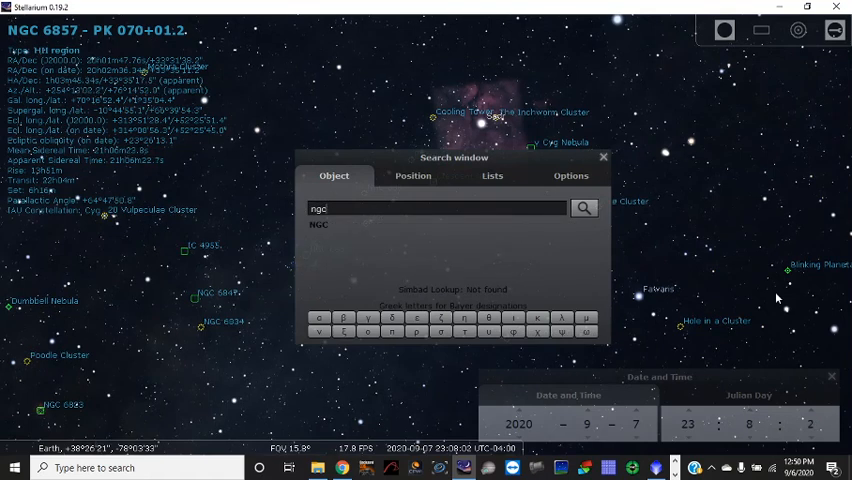
pyautogui.write('6')
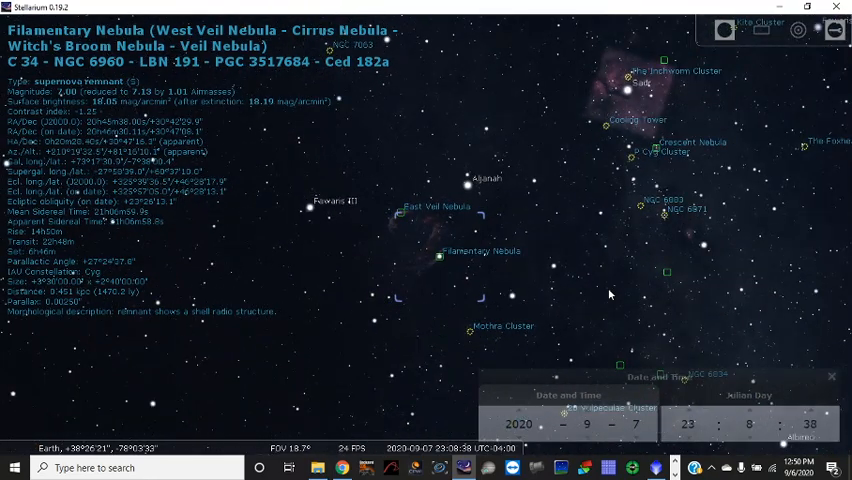
pyautogui.scroll(-3)
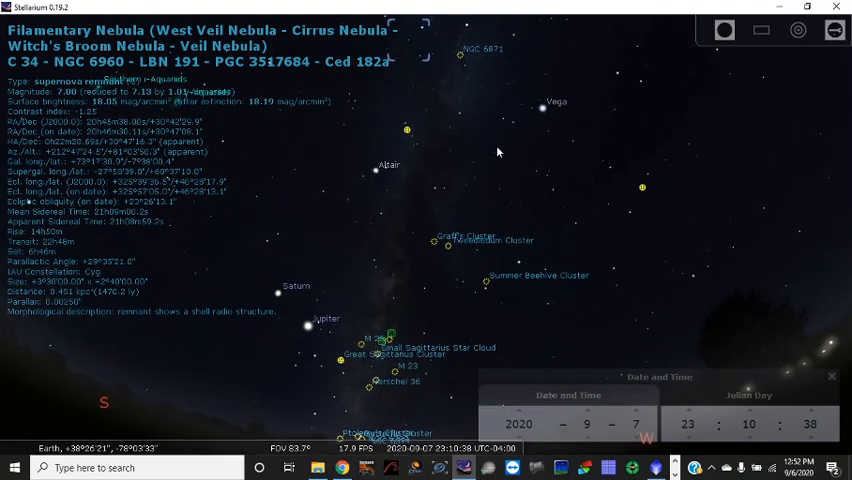
# Zoom out around the Veil Nebula to take in Vega, Saturn and Jupiter
pyautogui.scroll(-3)
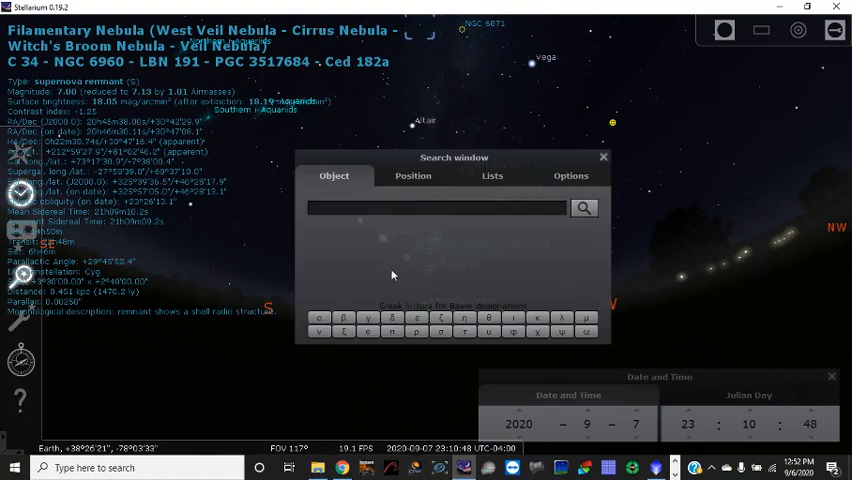
pyautogui.moveTo(538, 250)
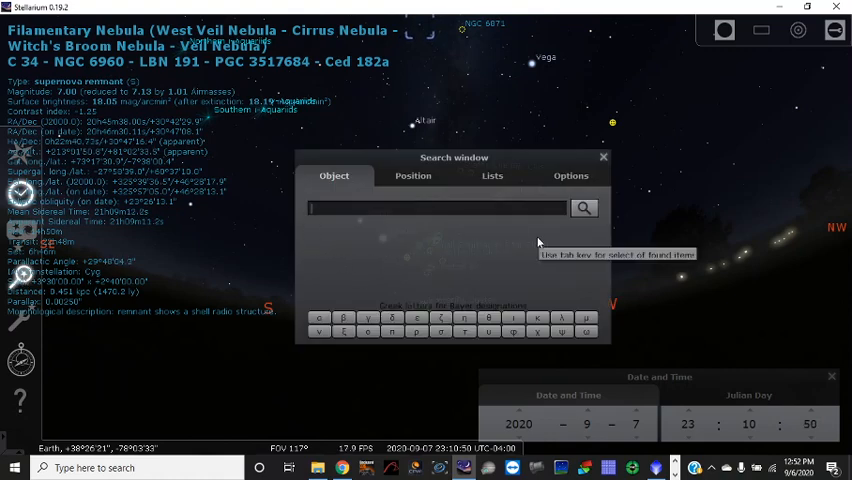
# Search for the Triangulum Galaxy (M33) and centre it with its details shown
pyautogui.write('ne')
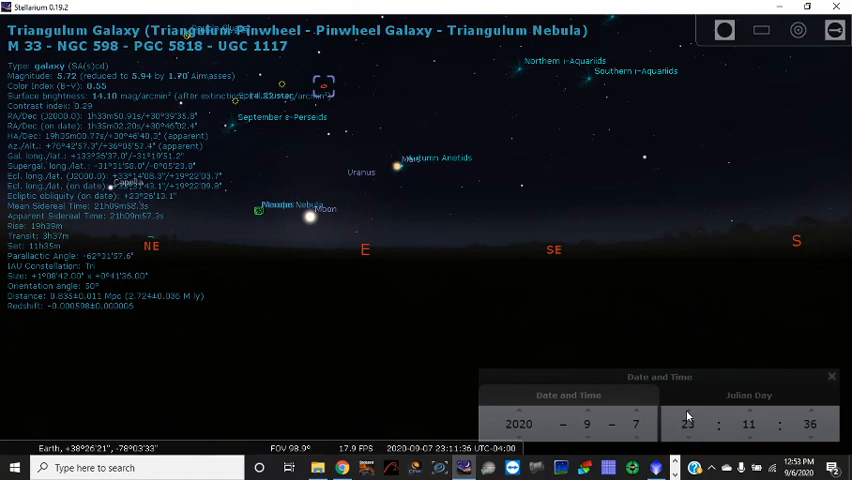
# Advance the clock past 1 a.m. on 8 September to view the Moon, then zoom back out
pyautogui.click(636, 416)
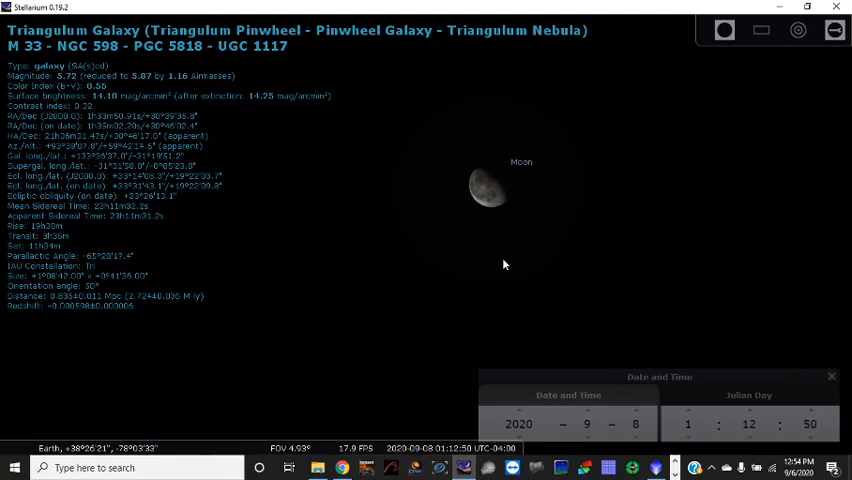
pyautogui.scroll(-3)
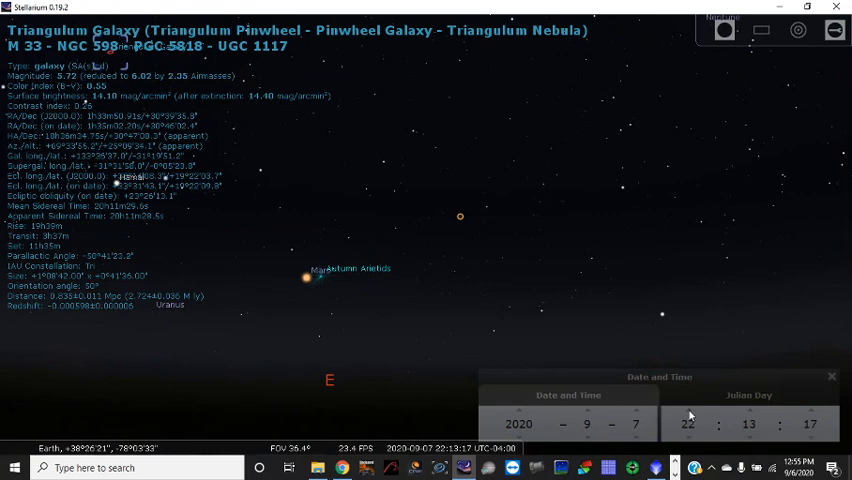
# Adjust the hour arrows to set the clock to the evening of 7 September near 23:14
pyautogui.click(688, 414)
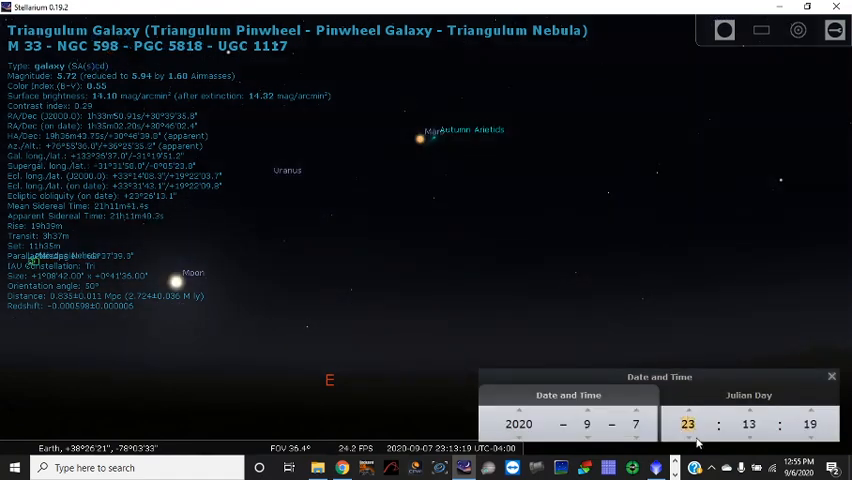
pyautogui.click(688, 414)
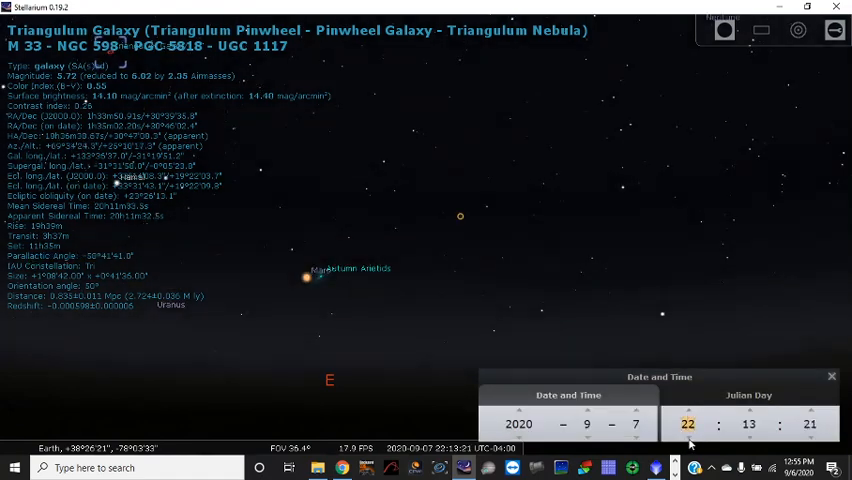
pyautogui.click(688, 412)
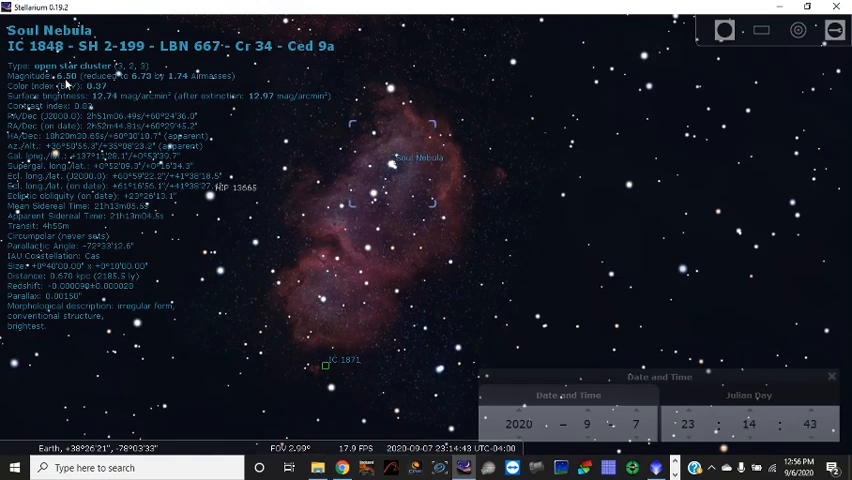
# Zoom out from the Soul Nebula (IC 1848) toward the wider sky
pyautogui.scroll(-3)
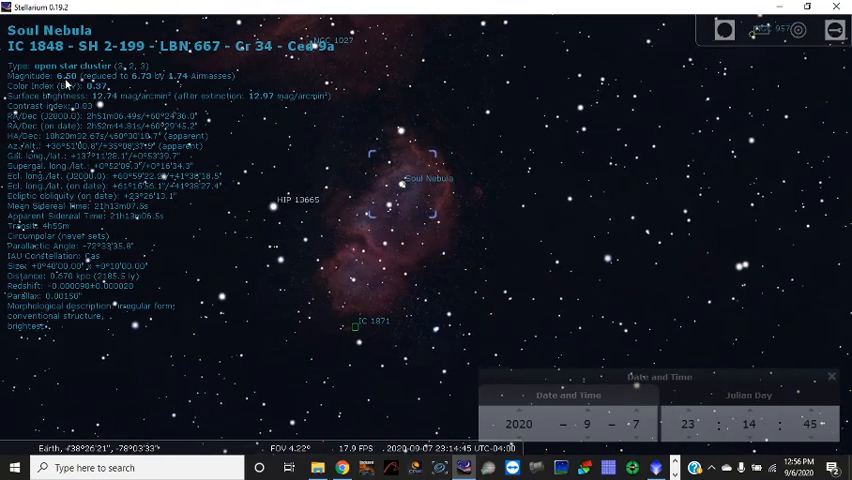
pyautogui.scroll(-3)
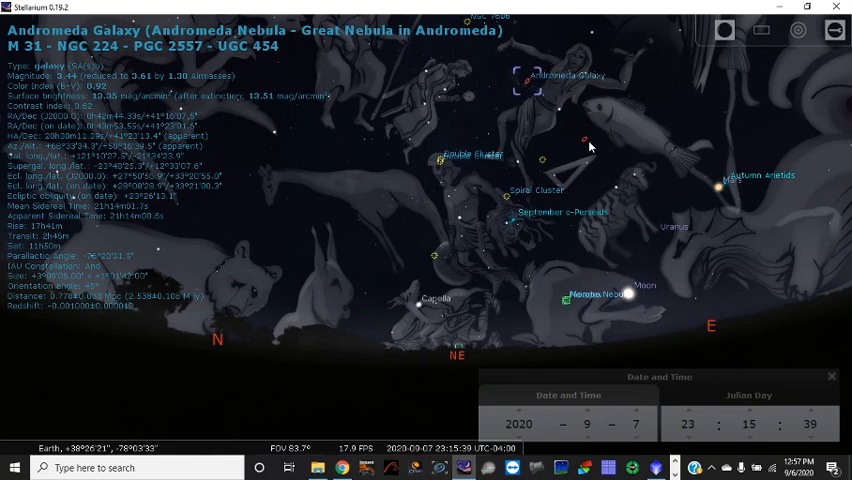
# Select the Triangulum Galaxy, then the Andromeda Galaxy, then Triangulum again under the constellation art
pyautogui.click(584, 138)
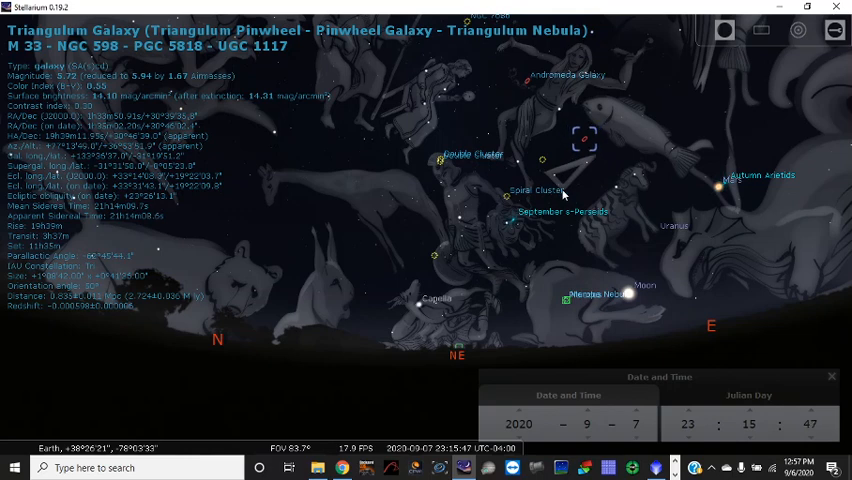
pyautogui.click(528, 80)
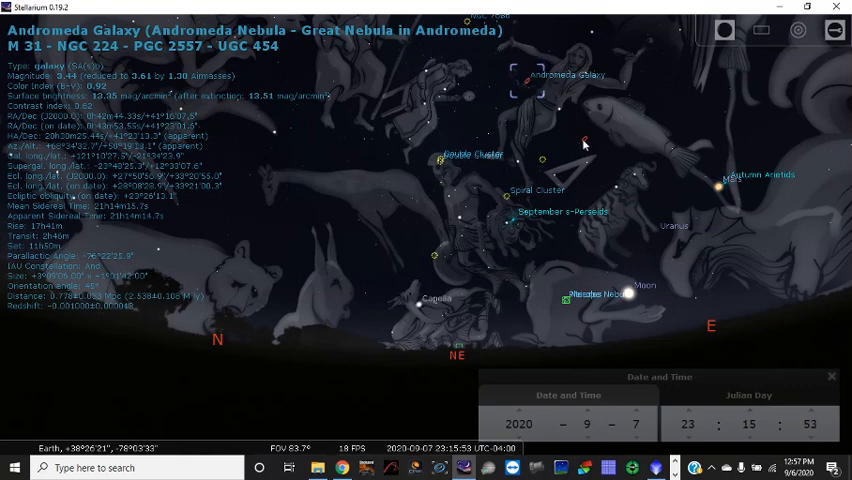
pyautogui.click(584, 140)
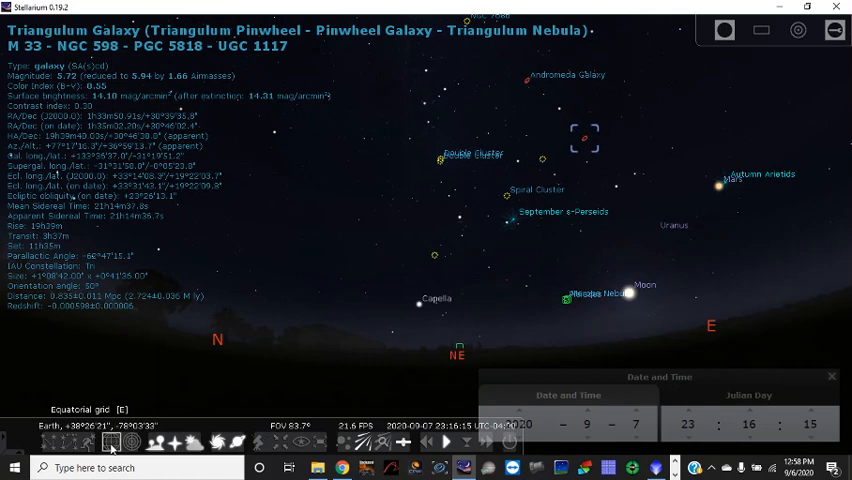
# Overlay the equatorial grid and select Polaris where the grid lines converge
pyautogui.click(108, 444)
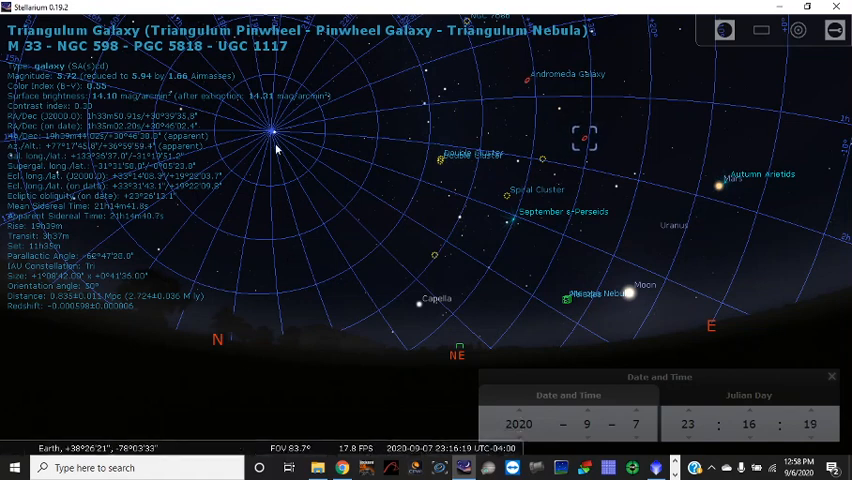
pyautogui.click(272, 132)
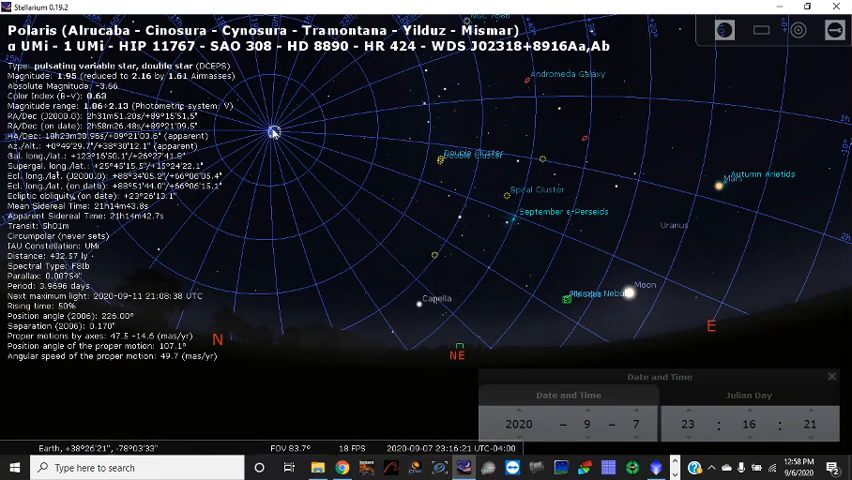